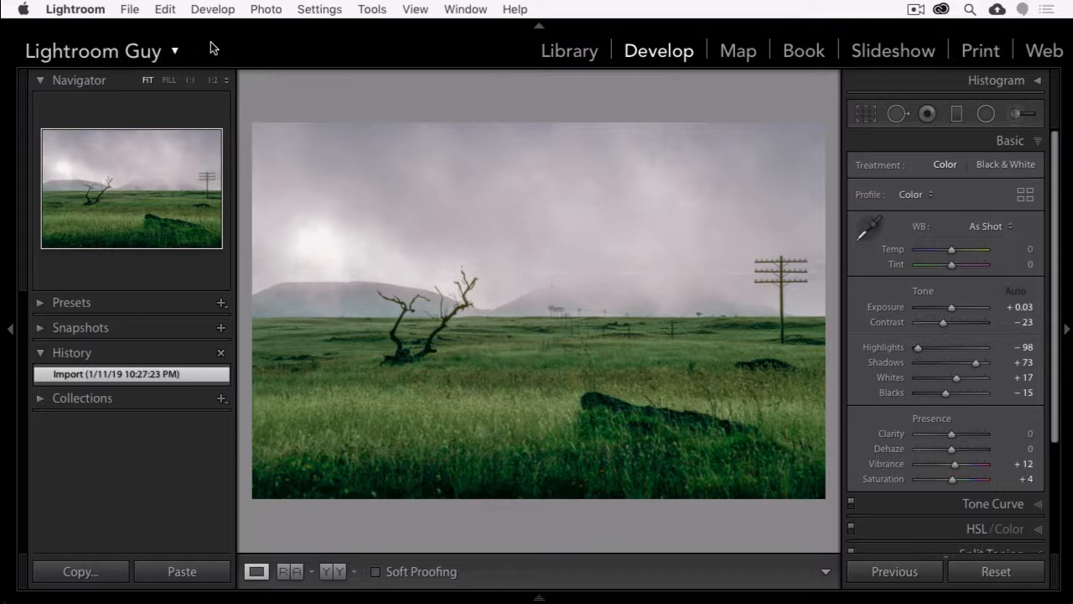
{"action": "mouse_move", "coordinate": [214, 52]}
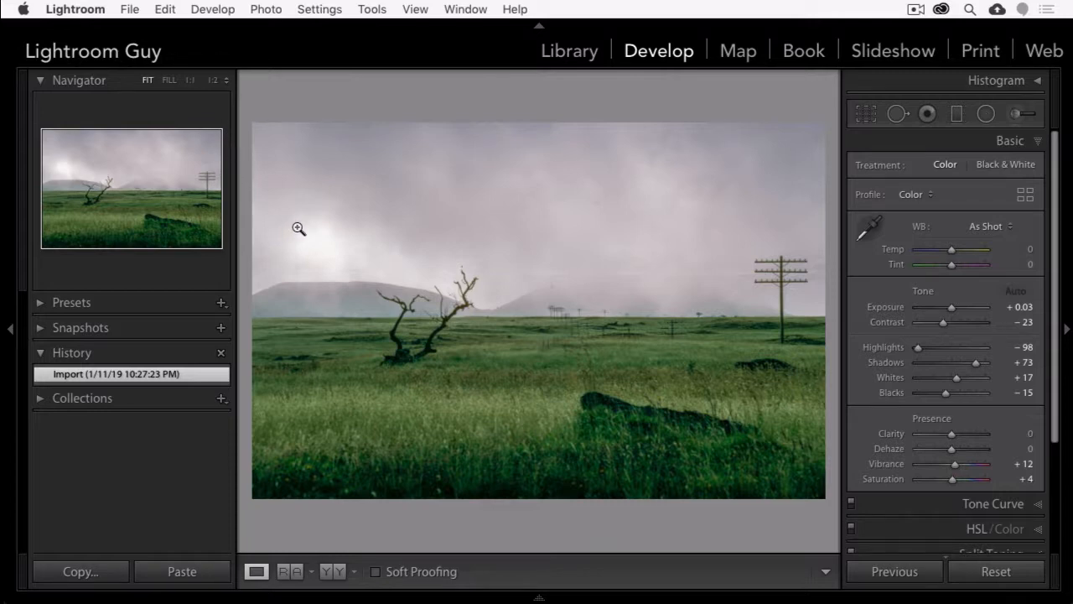
Step: Zoom 1:1 into the sky and heal three dust specks with the Spot Removal tool in Heal mode
{"action": "left_click", "coordinate": [298, 228]}
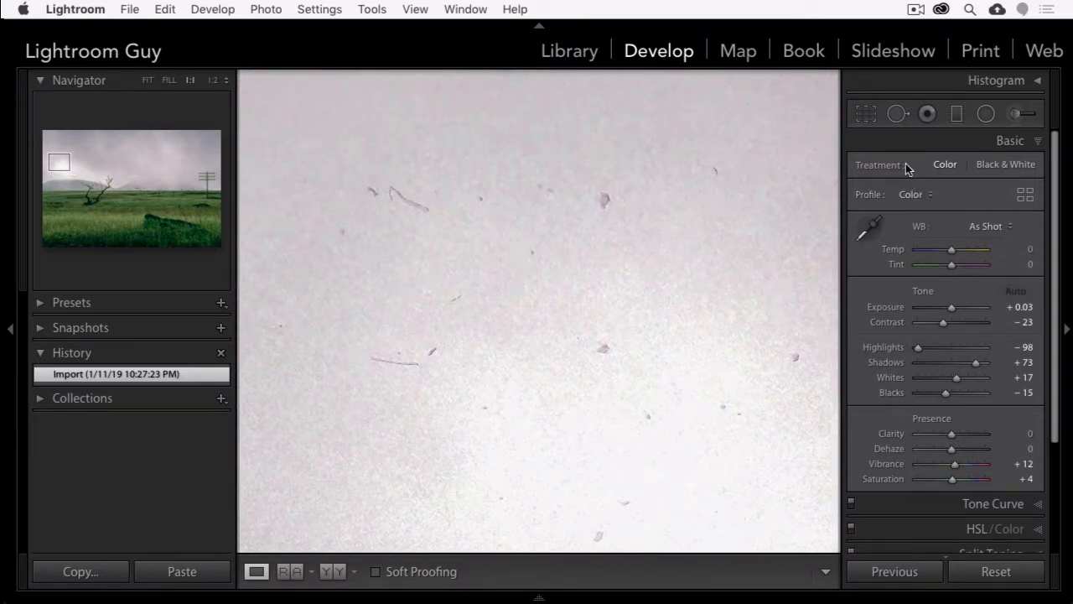
{"action": "left_click", "coordinate": [899, 114]}
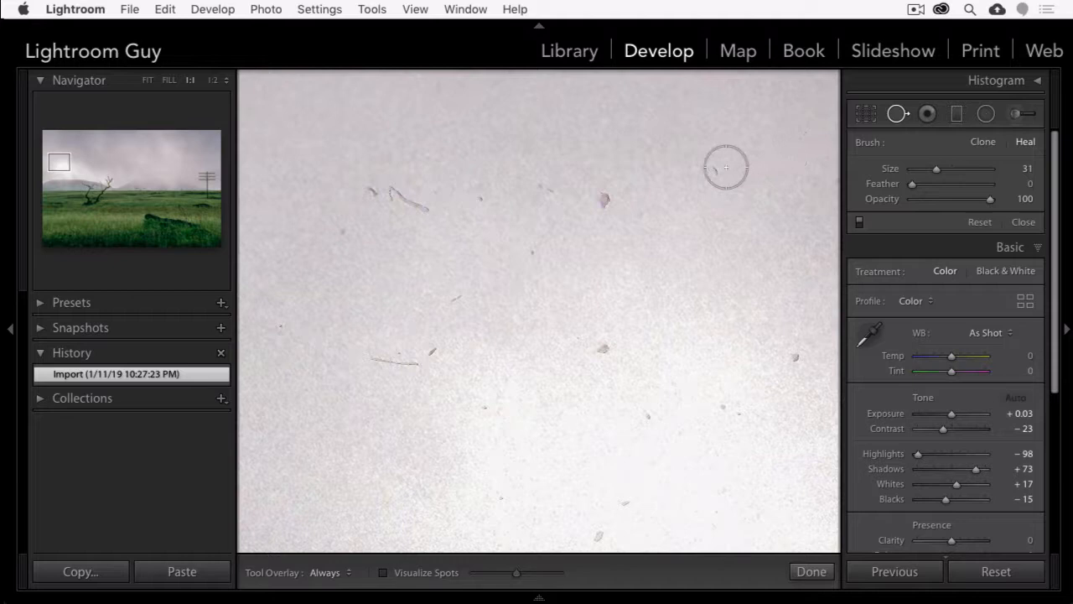
{"action": "left_click", "coordinate": [595, 204]}
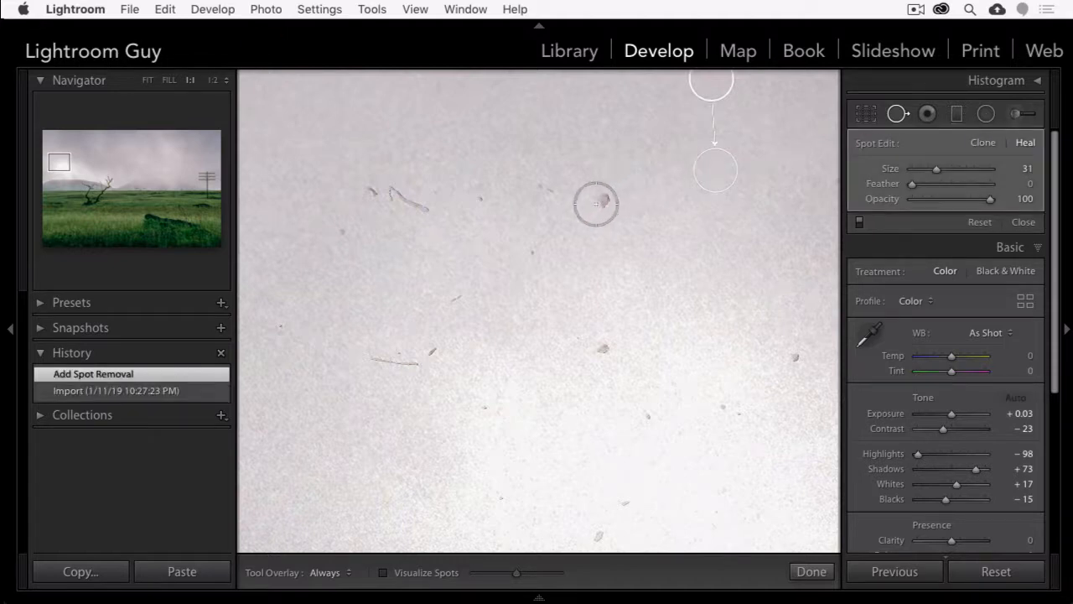
{"action": "left_click", "coordinate": [603, 347]}
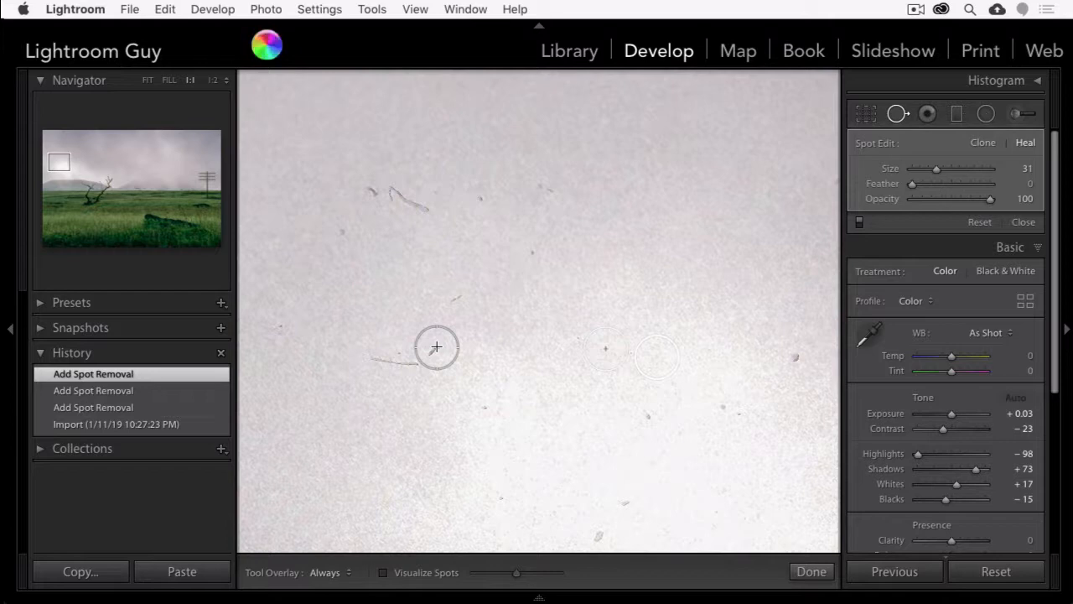
{"action": "left_click", "coordinate": [811, 570]}
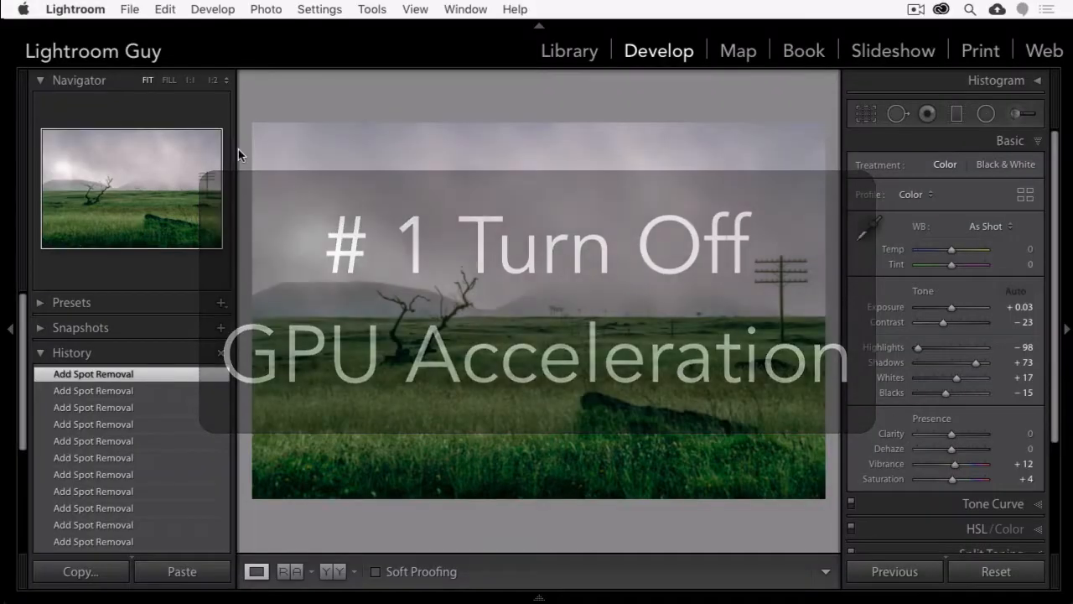
Step: Disable Use Graphics Processor in the Performance preferences
{"action": "left_click", "coordinate": [74, 10]}
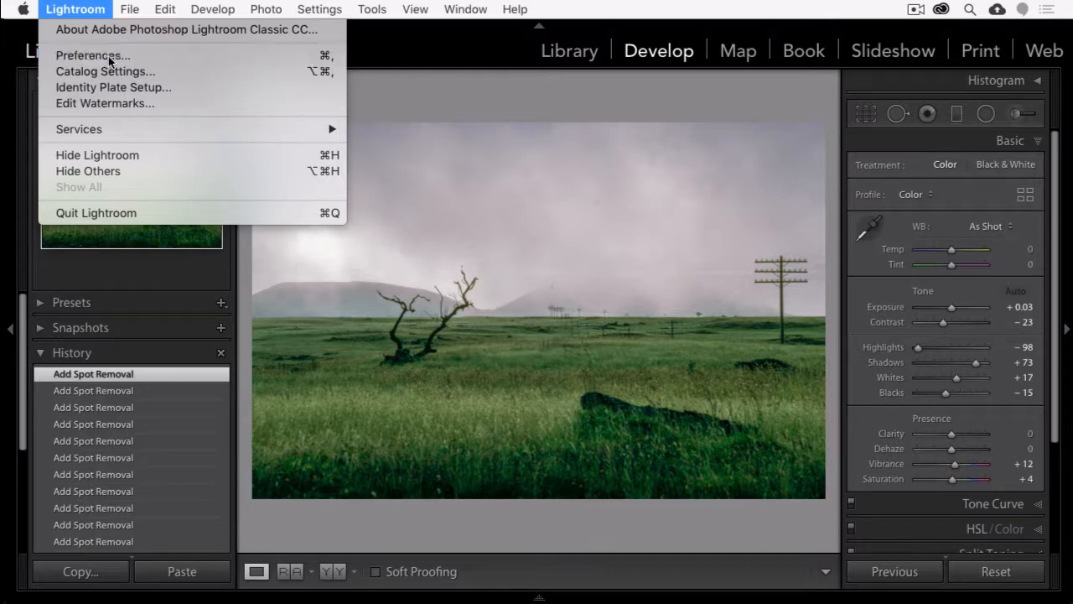
{"action": "left_click", "coordinate": [93, 55]}
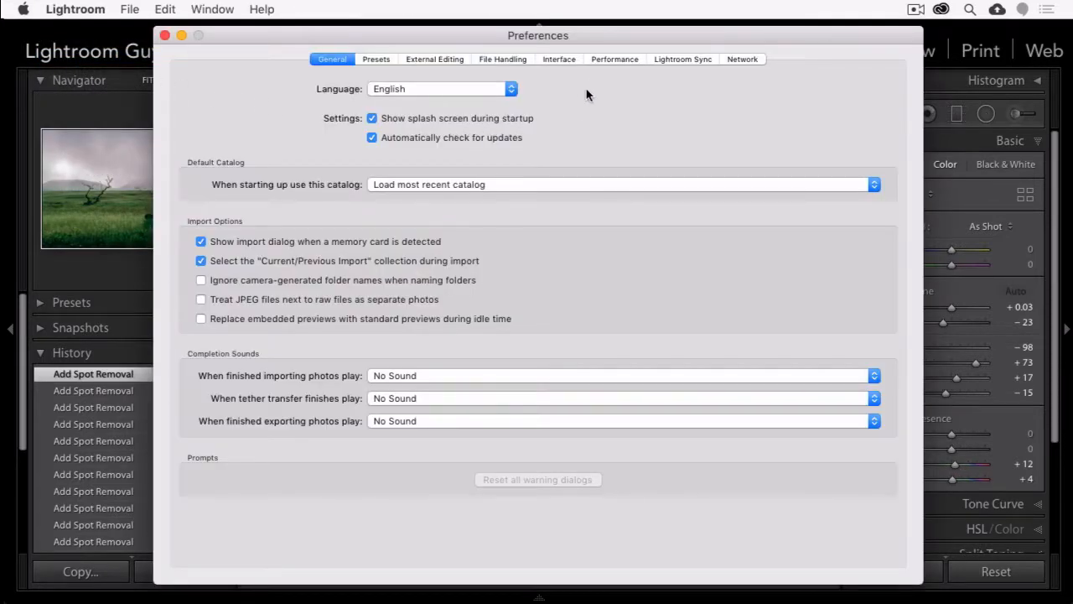
{"action": "left_click", "coordinate": [614, 59]}
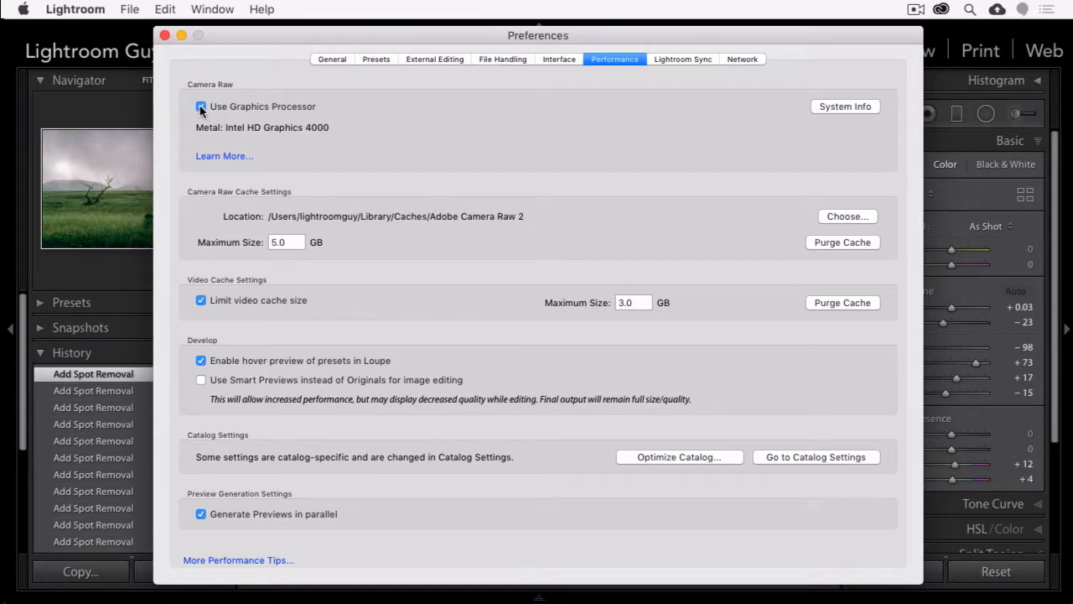
{"action": "left_click", "coordinate": [202, 107]}
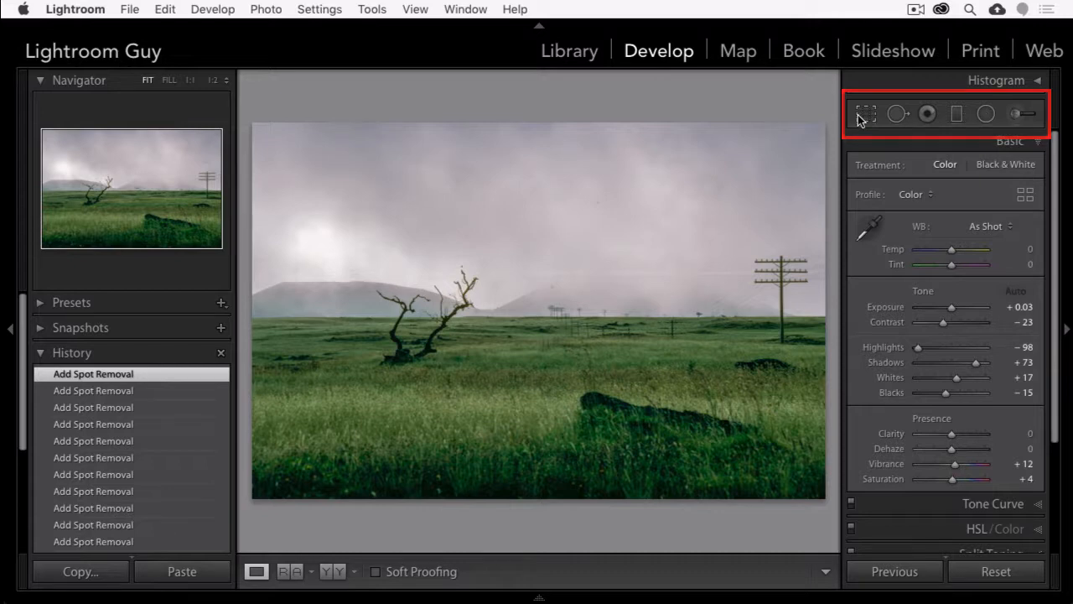
{"action": "mouse_move", "coordinate": [865, 114]}
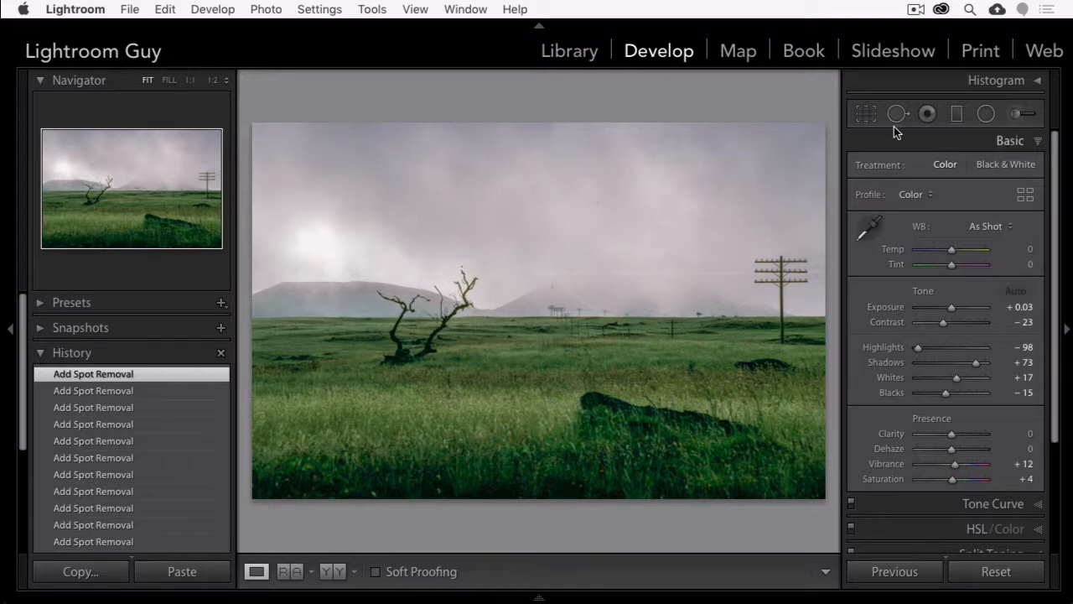
{"action": "mouse_move", "coordinate": [818, 134]}
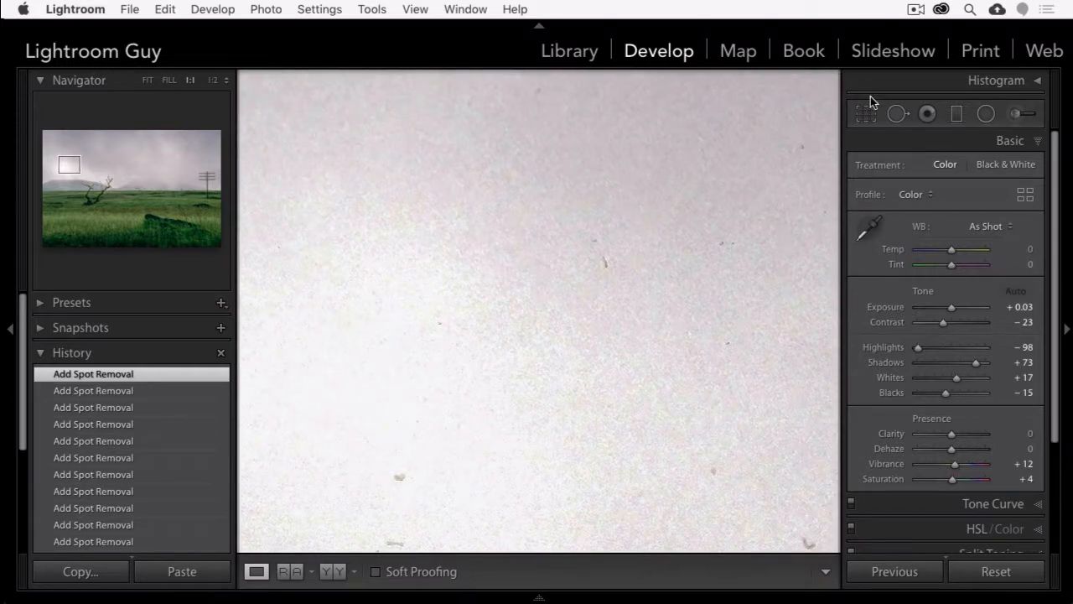
Step: Reselect the Spot Removal tool so the existing heal circles show and heal one more speck
{"action": "left_click", "coordinate": [897, 114]}
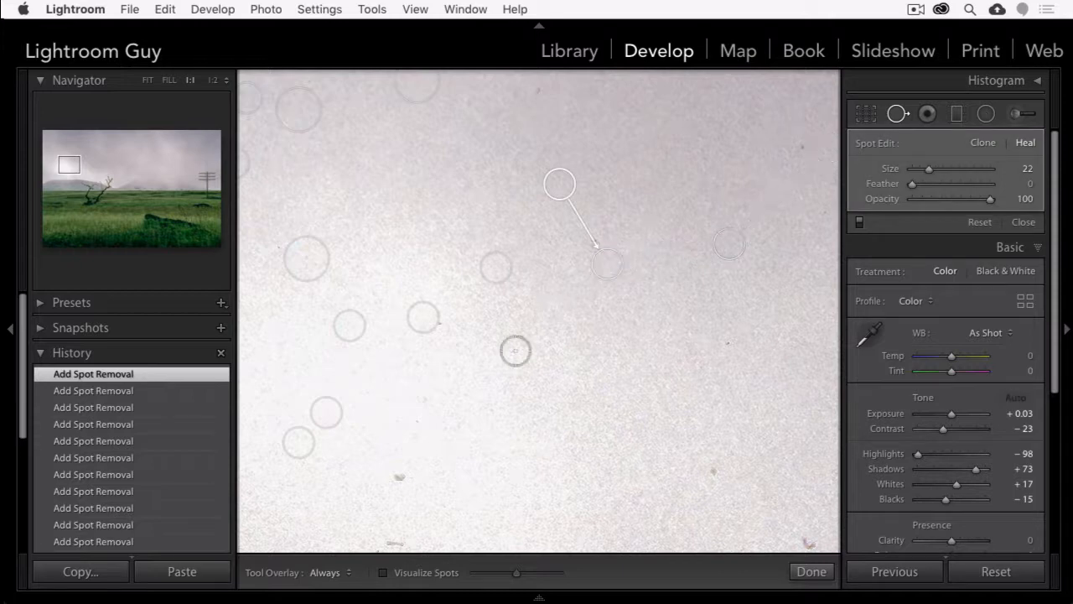
{"action": "left_click", "coordinate": [927, 114]}
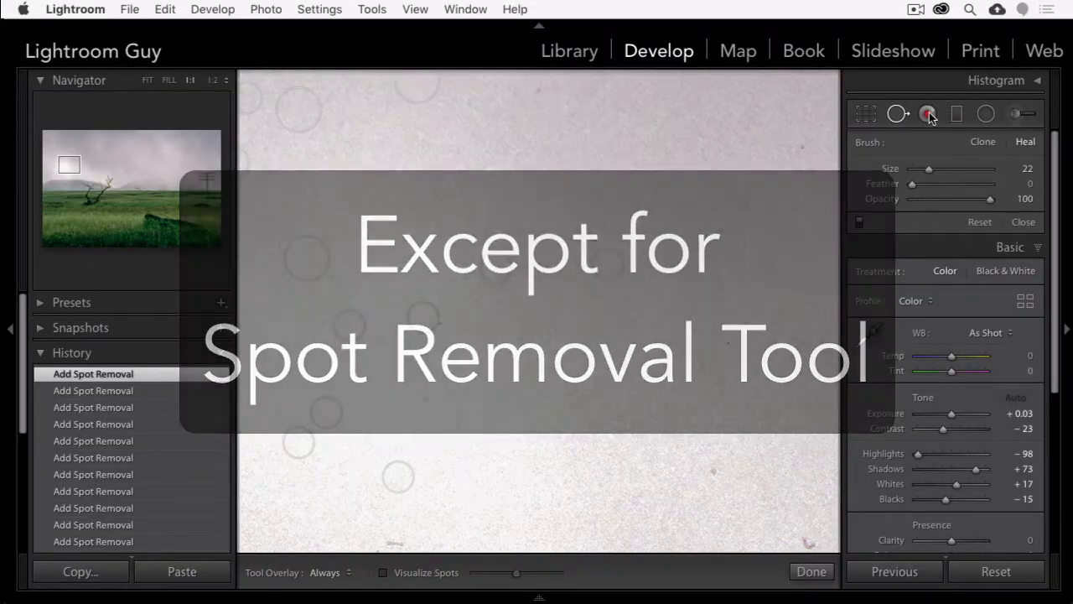
Step: Switch off the Red Eye Correction and Graduated Filter panels
{"action": "left_click", "coordinate": [929, 114]}
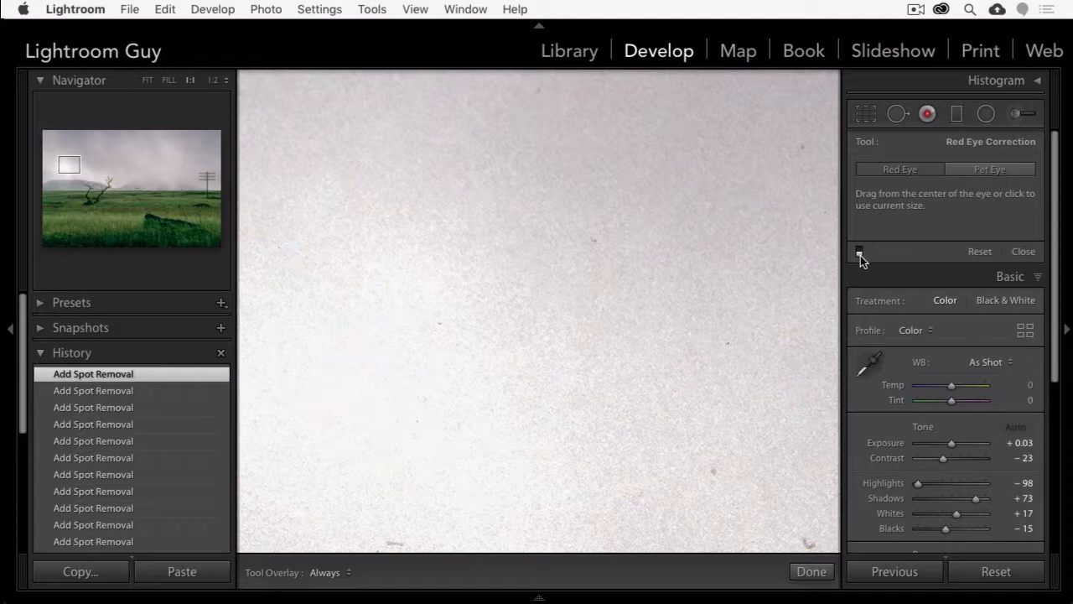
{"action": "left_click", "coordinate": [956, 114]}
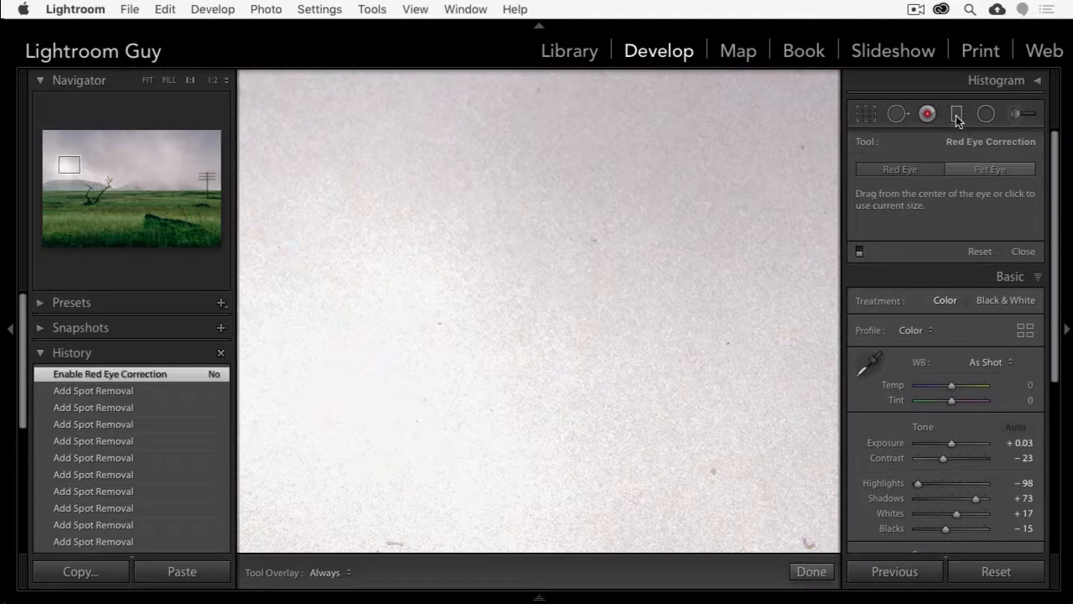
{"action": "left_click", "coordinate": [956, 113]}
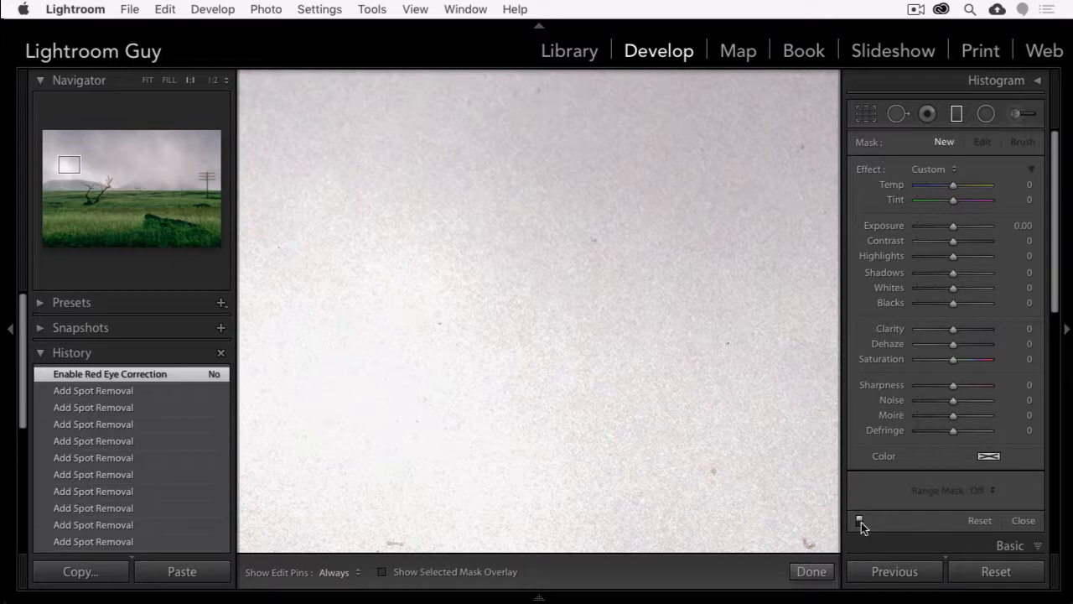
{"action": "left_click", "coordinate": [986, 114]}
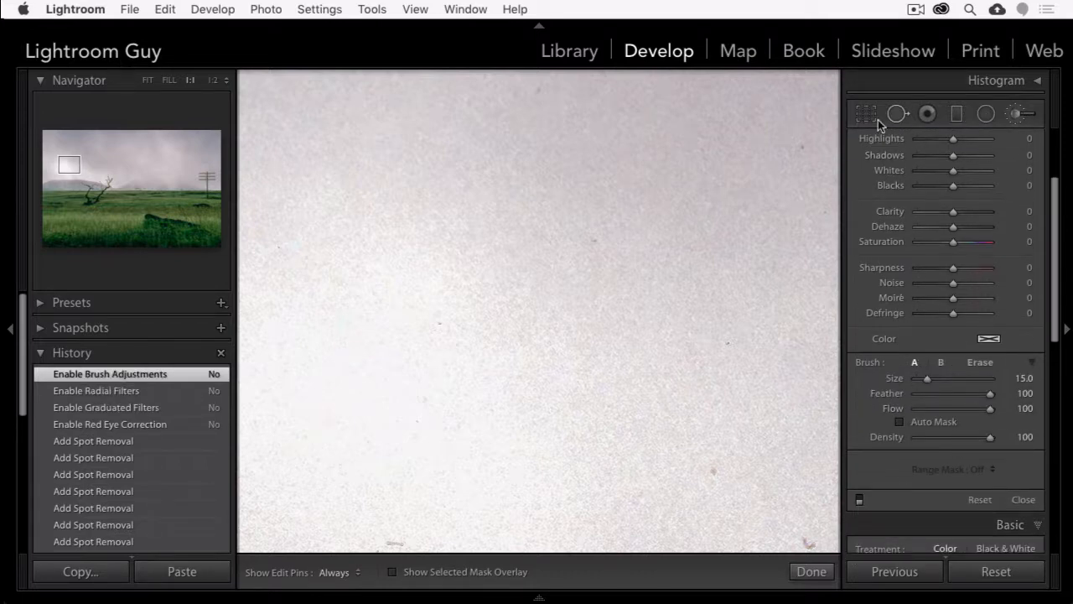
Step: Visit the Crop tool, return to Spot Removal and heal another dust speck in the sky
{"action": "left_click", "coordinate": [865, 114]}
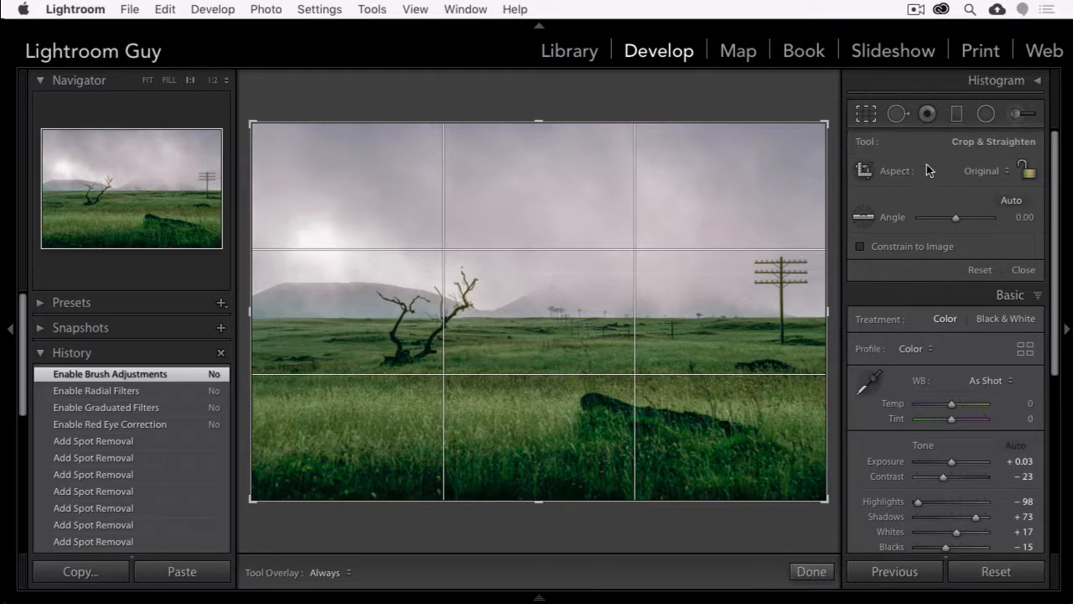
{"action": "left_click", "coordinate": [899, 114]}
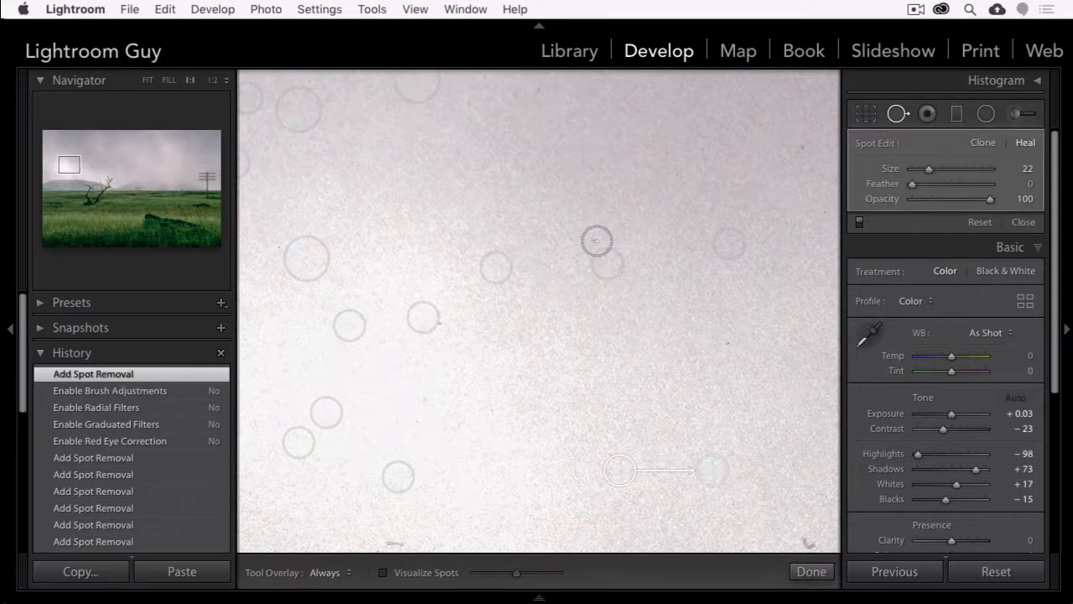
{"action": "left_click", "coordinate": [536, 83]}
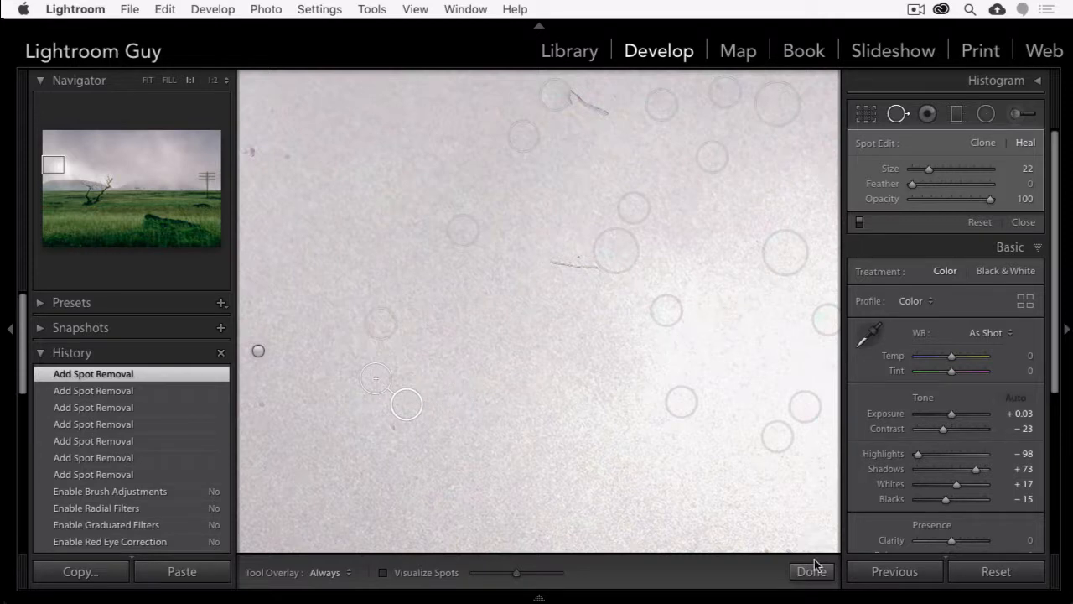
Step: Finish spot healing with Done and switch Red Eye, Graduated Filter and Adjustment Brush back on
{"action": "left_click", "coordinate": [811, 570]}
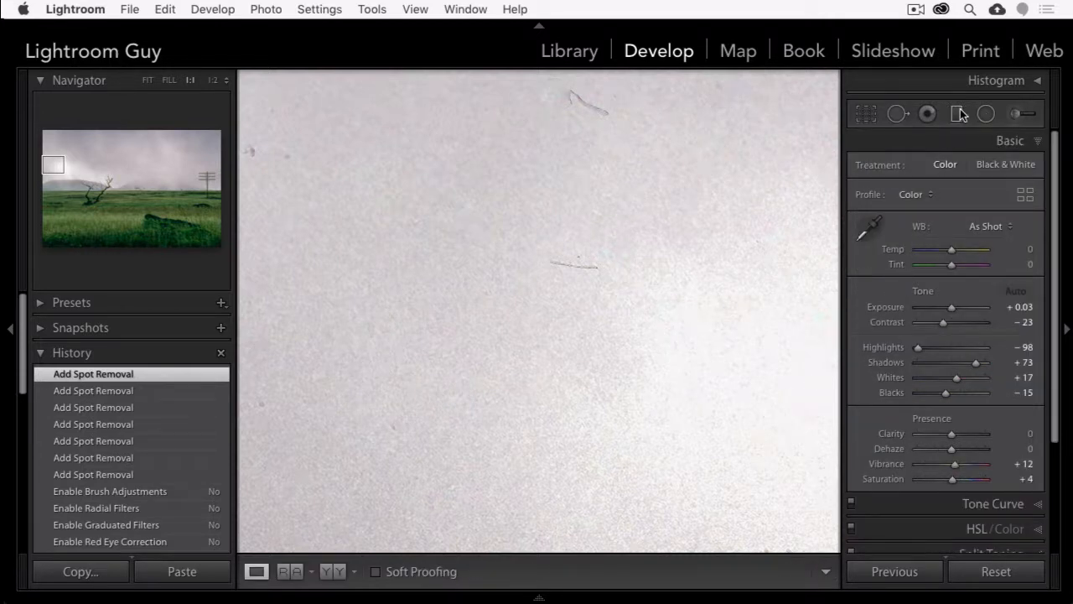
{"action": "left_click", "coordinate": [925, 114]}
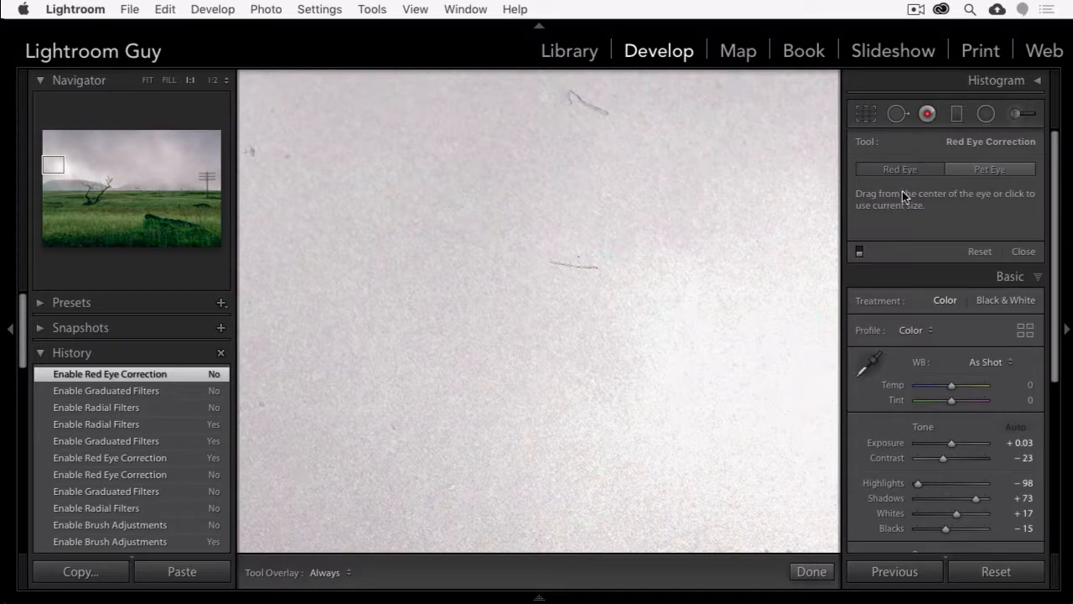
{"action": "left_click", "coordinate": [959, 114]}
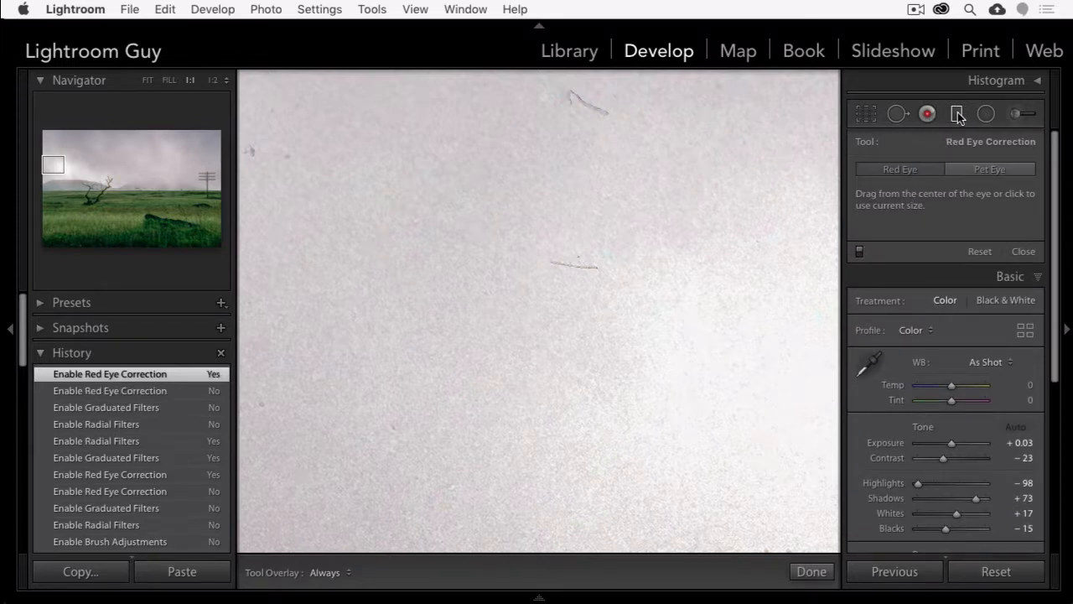
{"action": "left_click", "coordinate": [956, 114]}
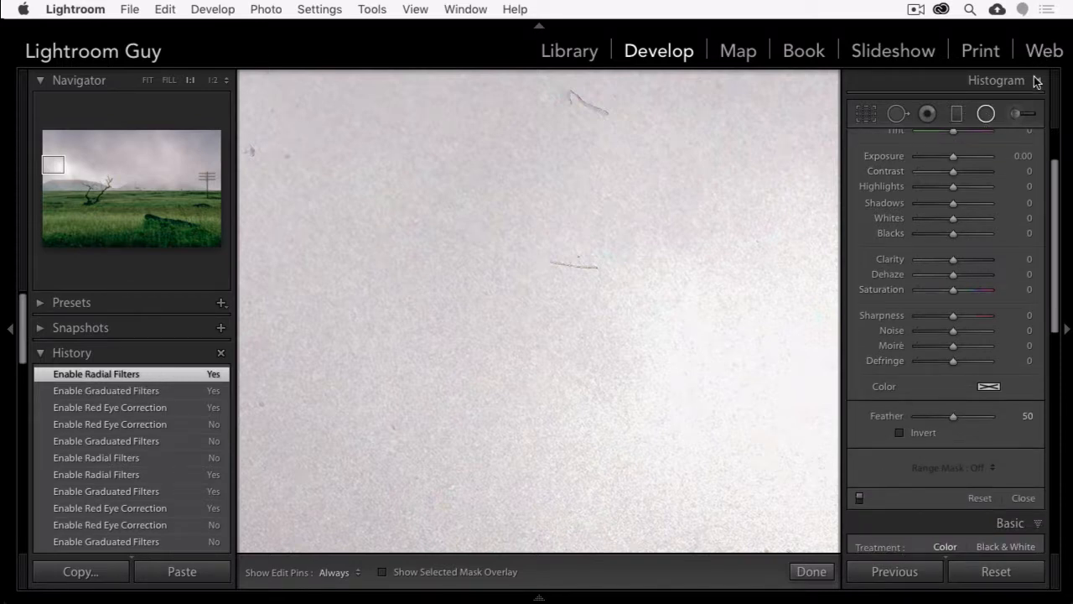
{"action": "left_click", "coordinate": [1014, 114]}
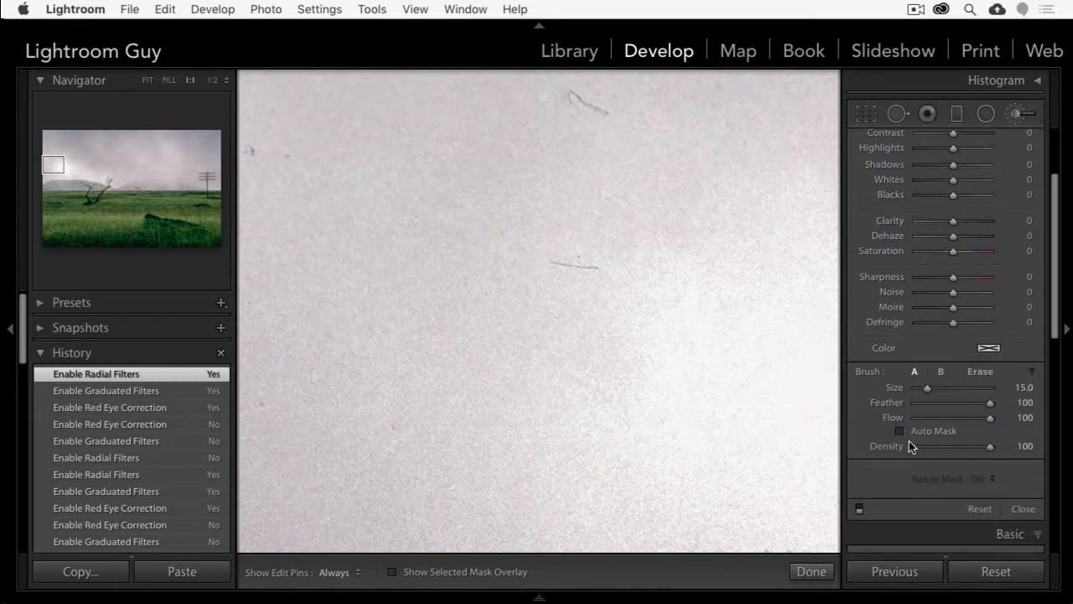